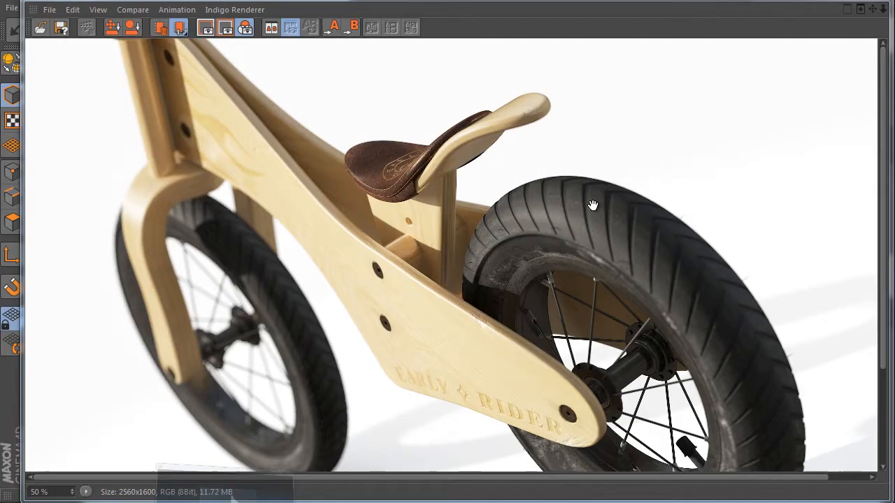
pyautogui.moveTo(617, 378)
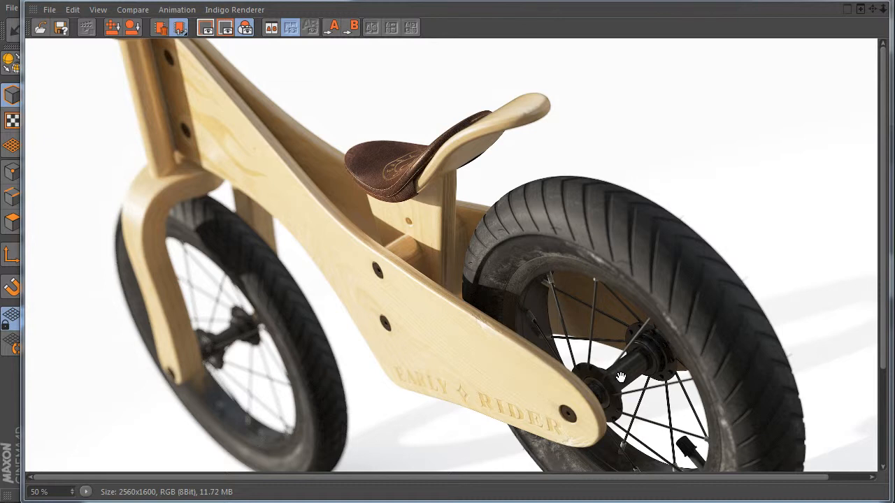
pyautogui.moveTo(622, 374)
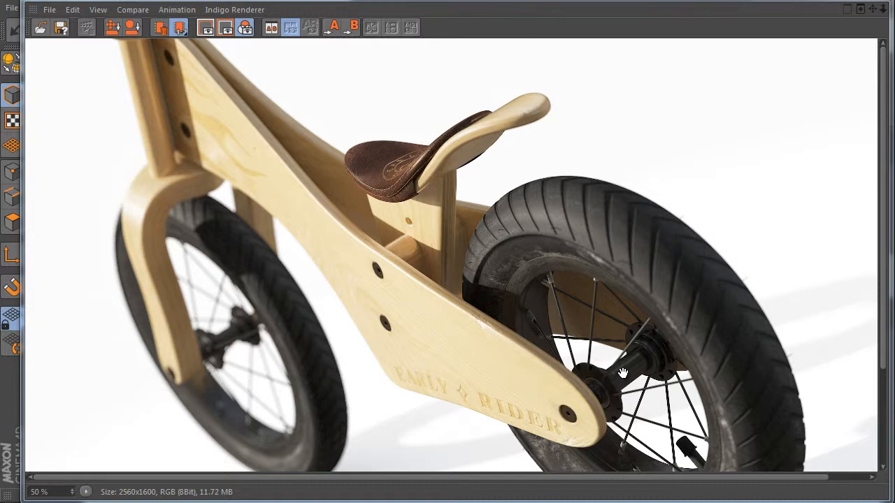
pyautogui.moveTo(819, 80)
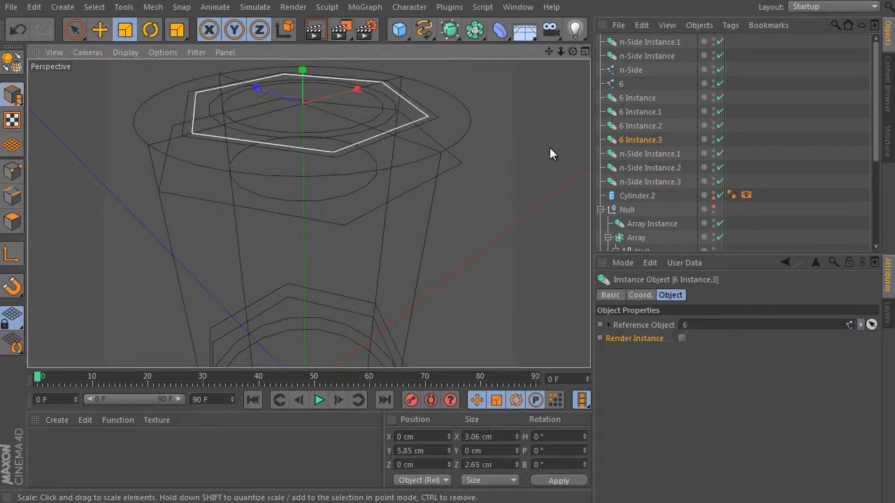
# - Shrink the hexagon profile spline of the Loft NURBS
pyautogui.moveTo(302, 91); pyautogui.dragTo(323, 105)
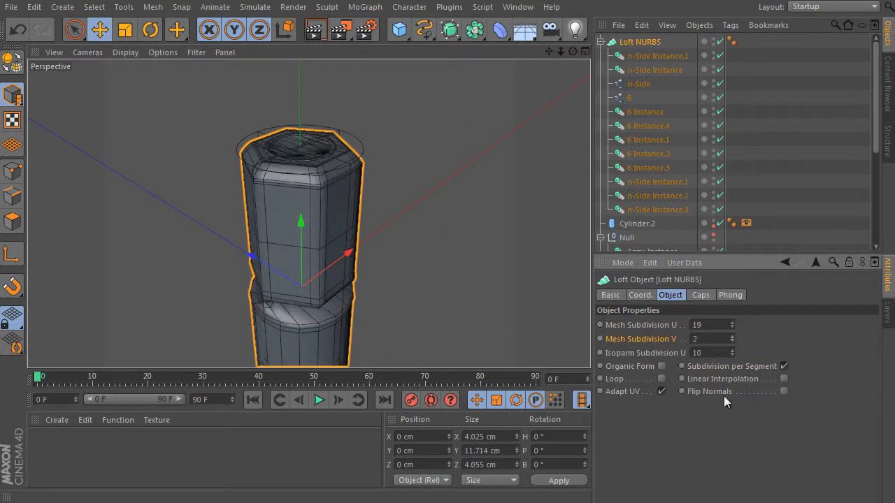
pyautogui.click(638, 83)
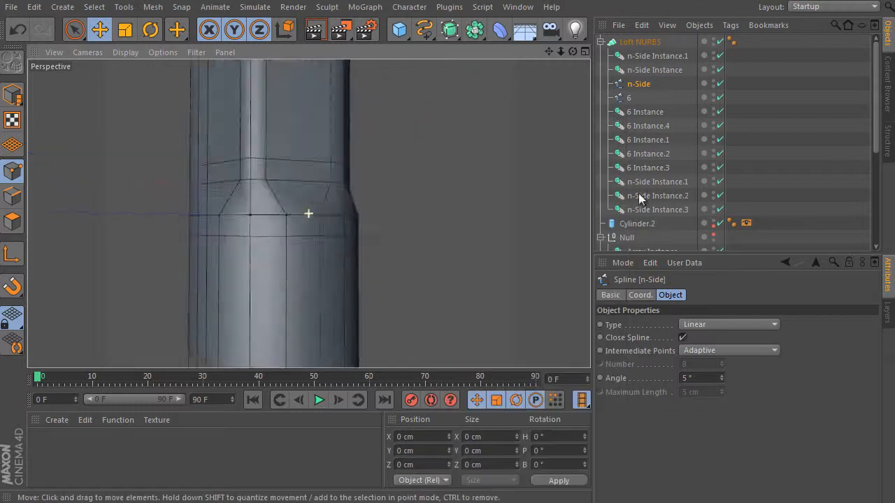
pyautogui.click(640, 41)
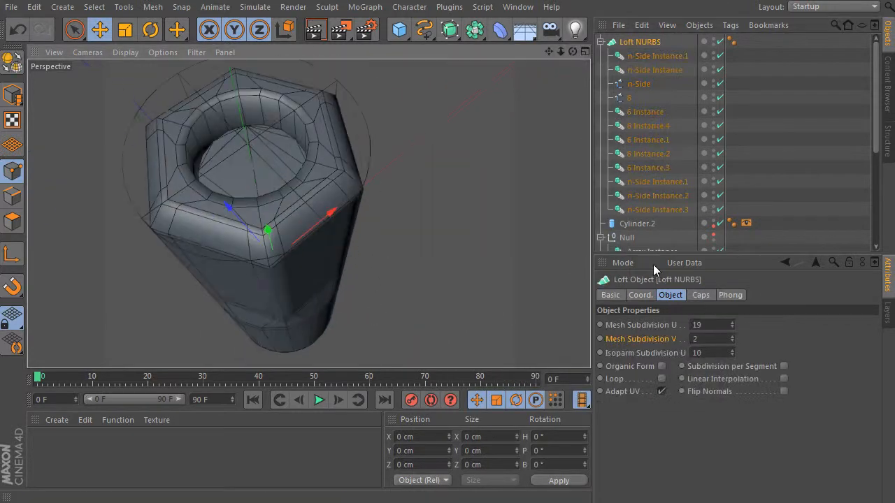
# - Review the loft's Caps and rounding settings, then select the n-Side and hexagon instance splines
pyautogui.click(700, 294)
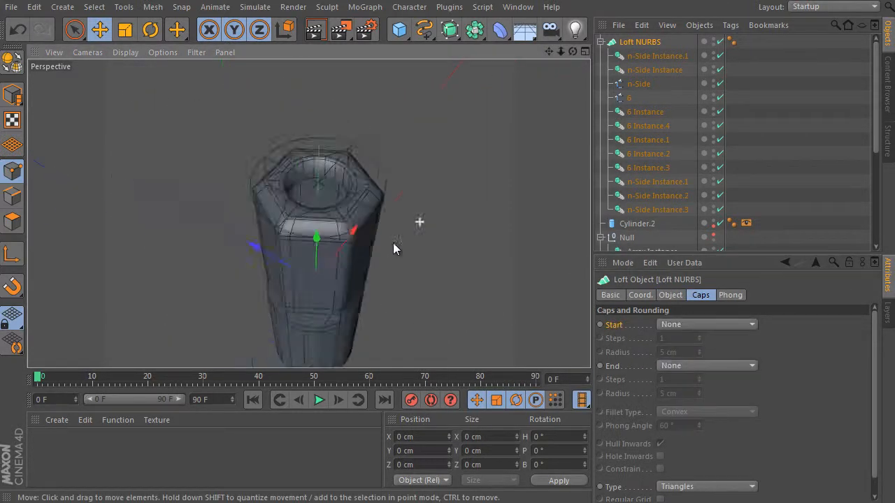
pyautogui.click(639, 84)
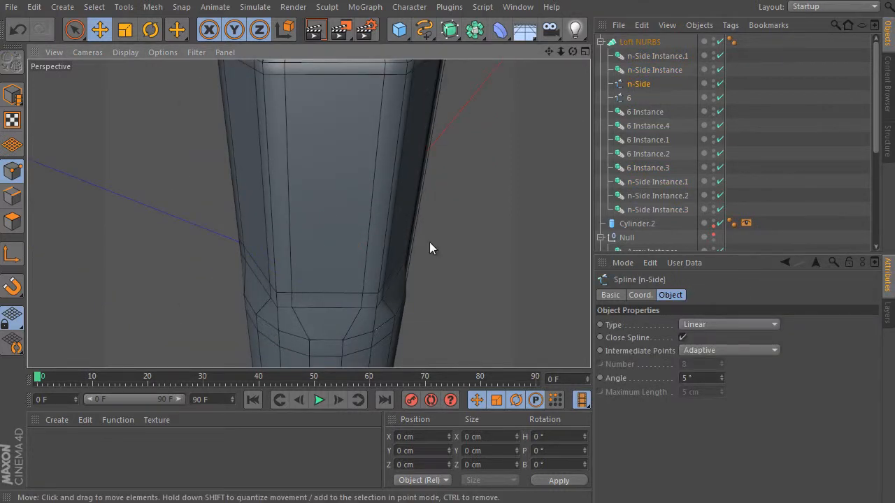
pyautogui.click(655, 69)
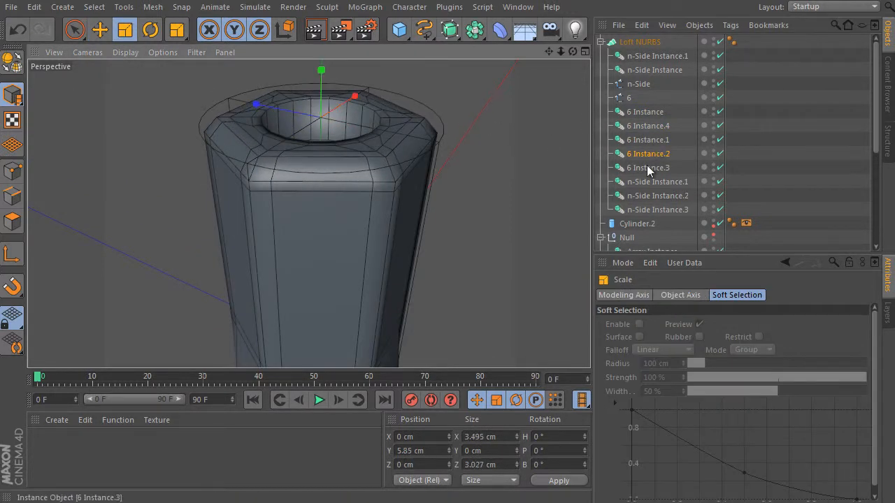
pyautogui.click(647, 167)
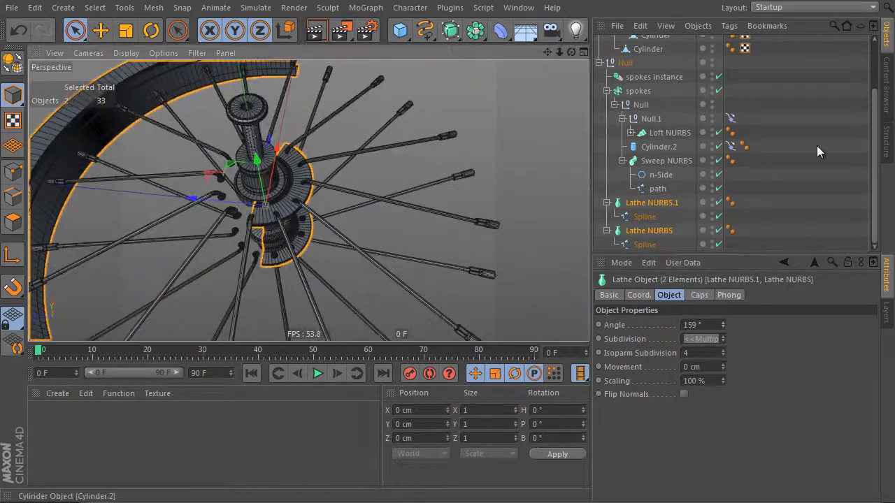
# - Review the wheel's Lathe hub parts and switch to Live Selection
pyautogui.click(666, 160)
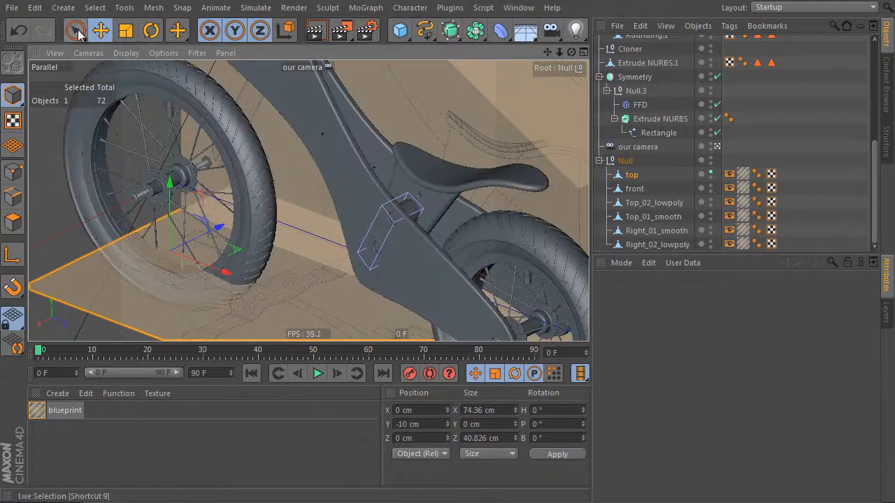
pyautogui.click(75, 29)
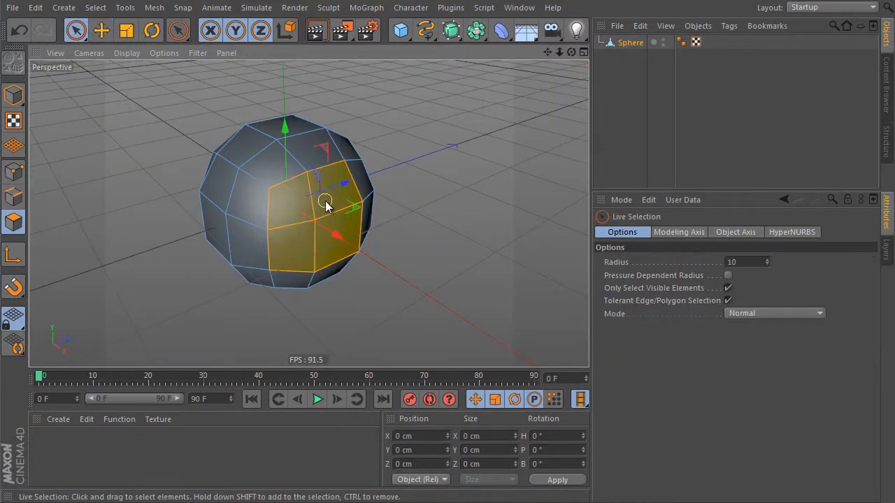
# - Push the selected sphere faces out with Normal Move and extrude them into a long arm
pyautogui.rightClick(329, 205)
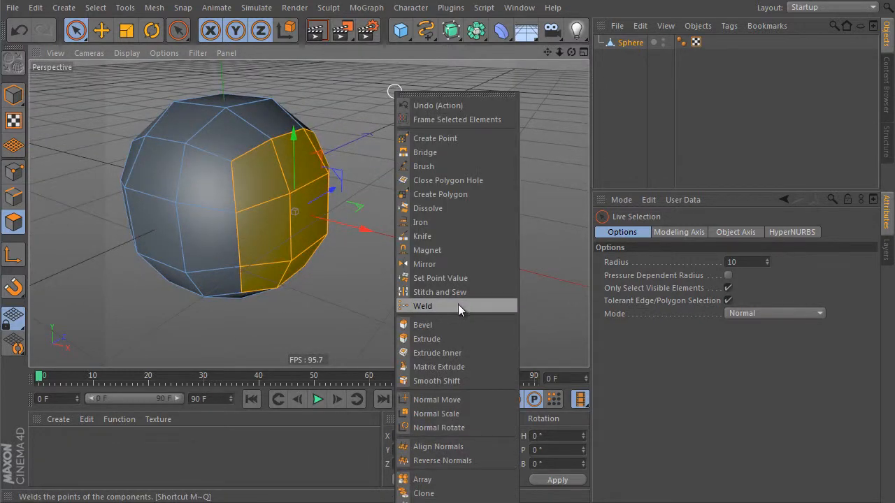
pyautogui.click(437, 353)
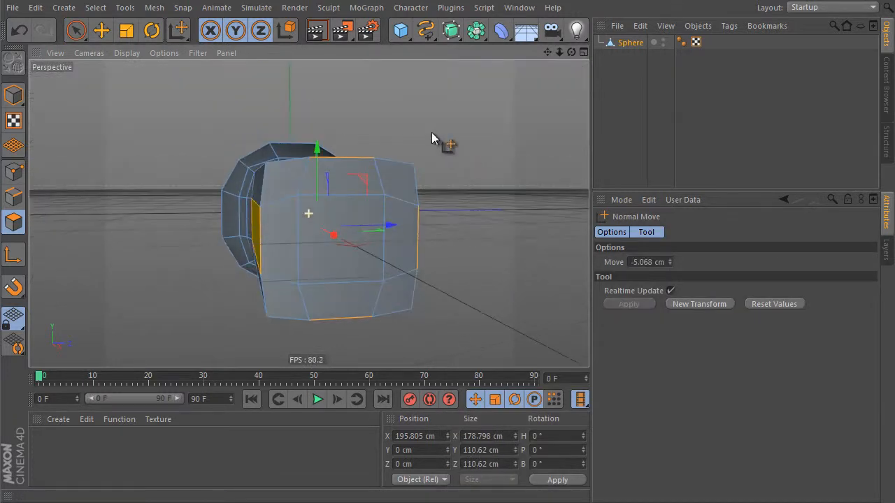
pyautogui.click(178, 30)
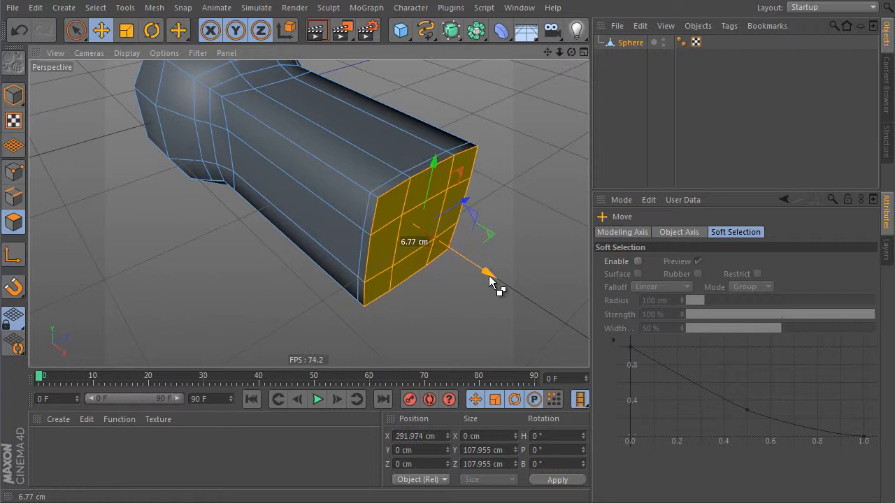
pyautogui.click(179, 30)
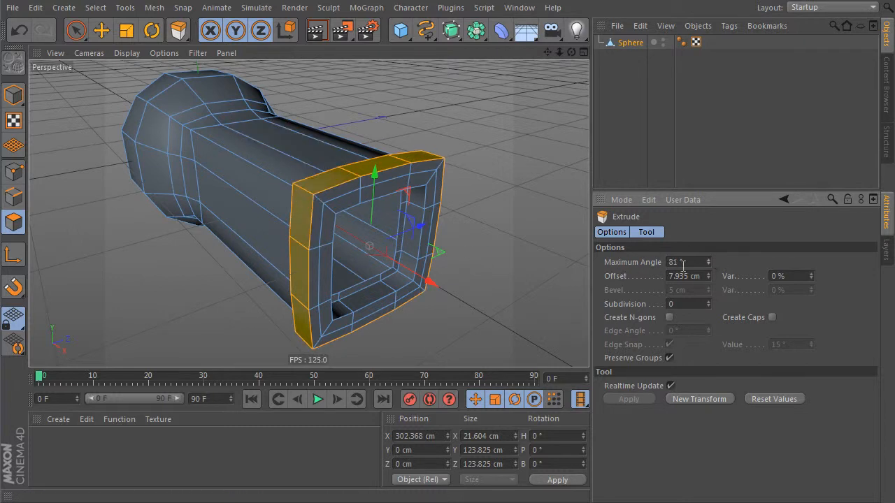
# - Inset the arm's end faces with Extrude Inner and scale them to hollow the opening
pyautogui.click(151, 29)
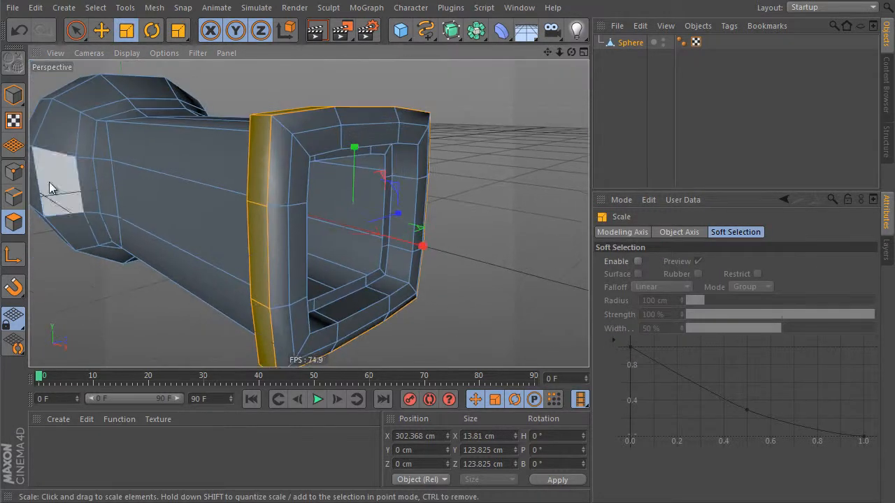
pyautogui.click(101, 29)
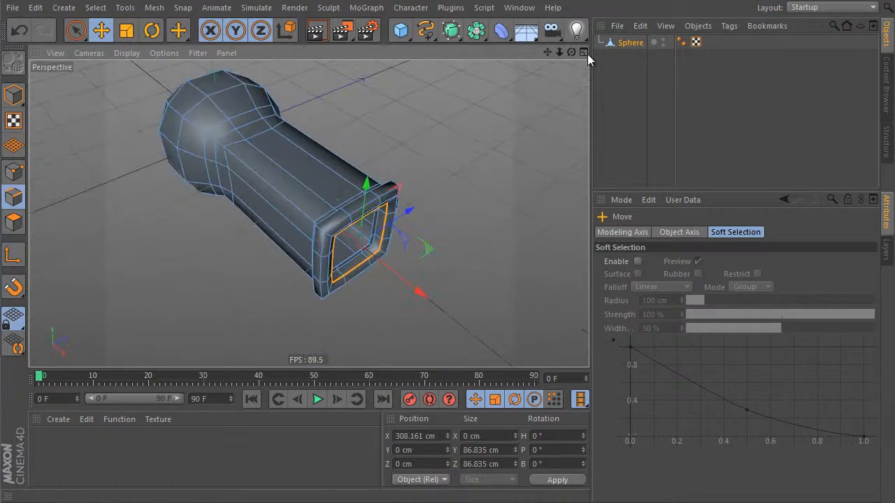
pyautogui.click(127, 52)
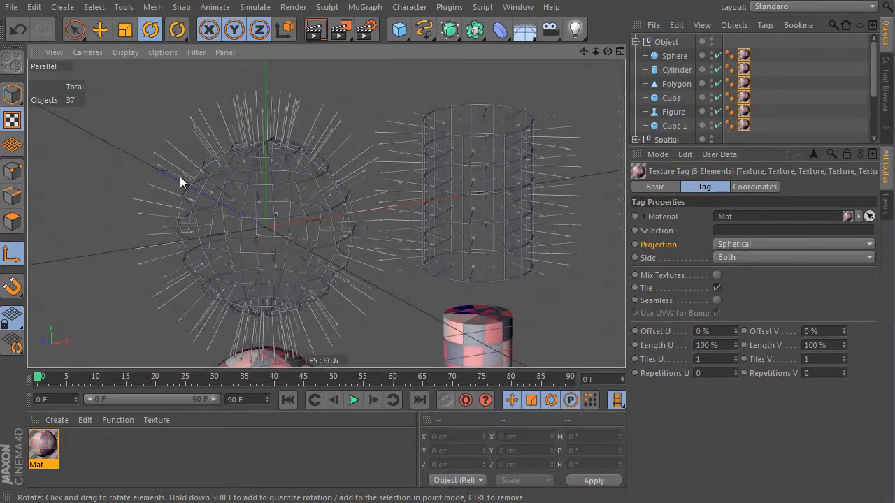
pyautogui.moveTo(180, 183); pyautogui.dragTo(313, 237)
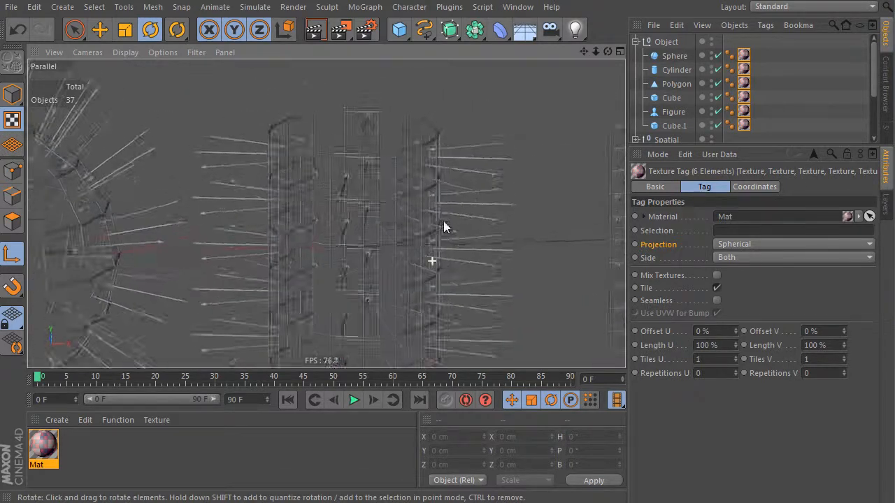
pyautogui.moveTo(446, 227); pyautogui.dragTo(453, 183)
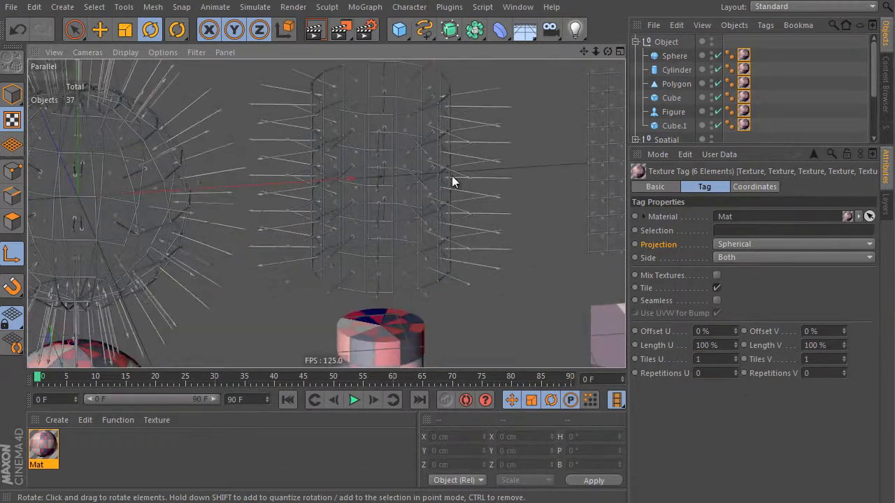
pyautogui.moveTo(454, 182); pyautogui.dragTo(469, 234)
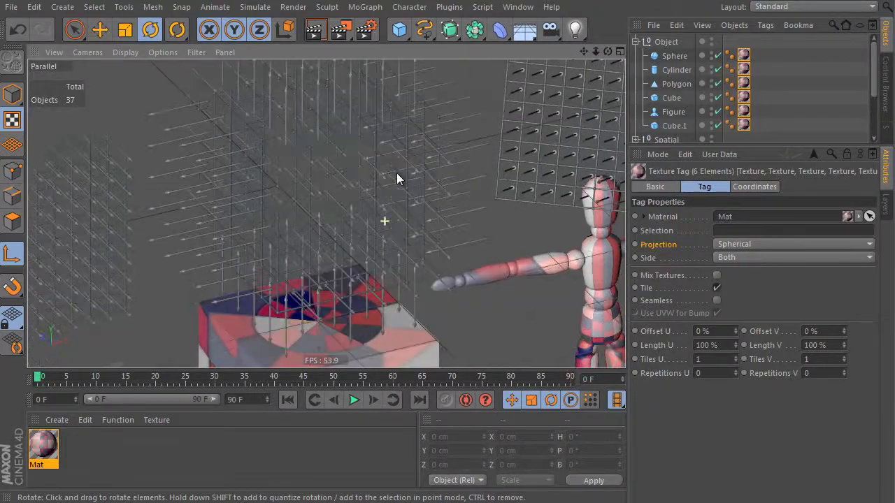
pyautogui.moveTo(398, 179); pyautogui.dragTo(228, 152)
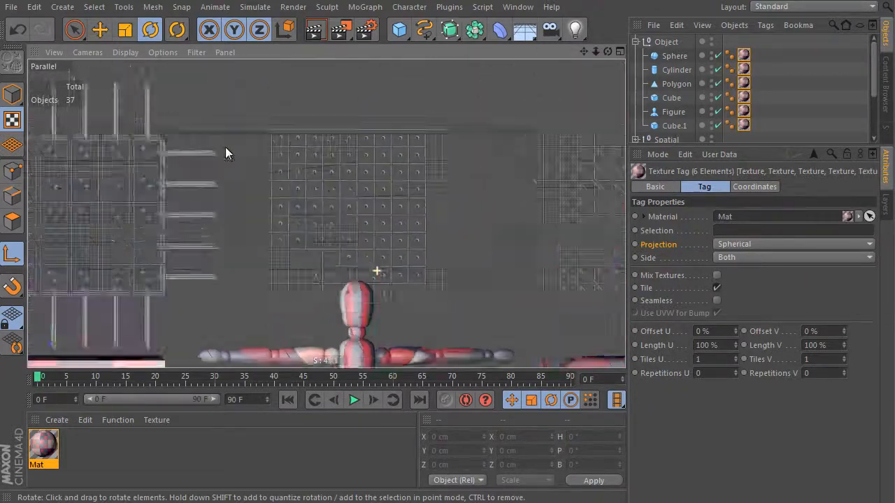
pyautogui.moveTo(227, 153); pyautogui.dragTo(447, 296)
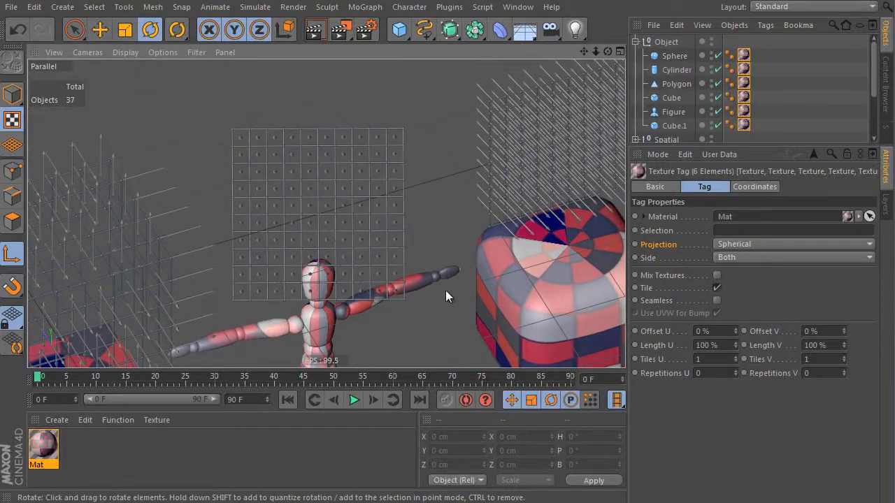
pyautogui.click(811, 6)
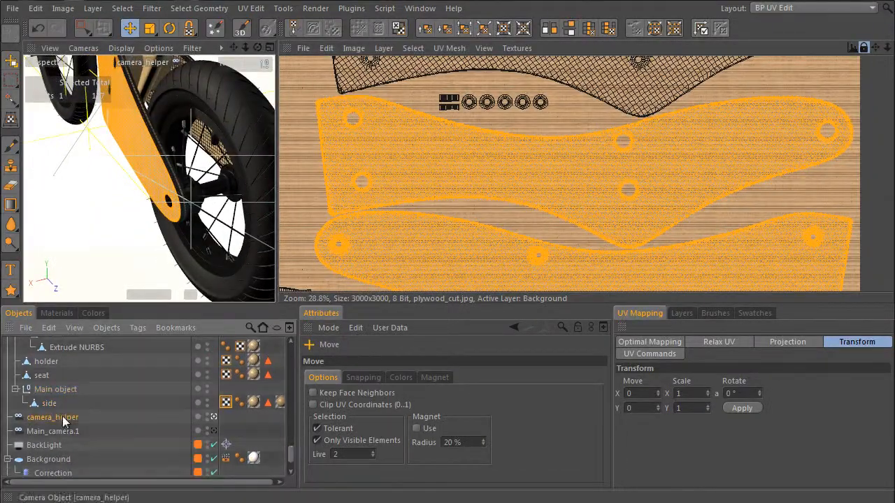
# - Stretch camera_helper's UV strip vertically with Scale Y 1.25, then zoom into the strip
pyautogui.click(121, 47)
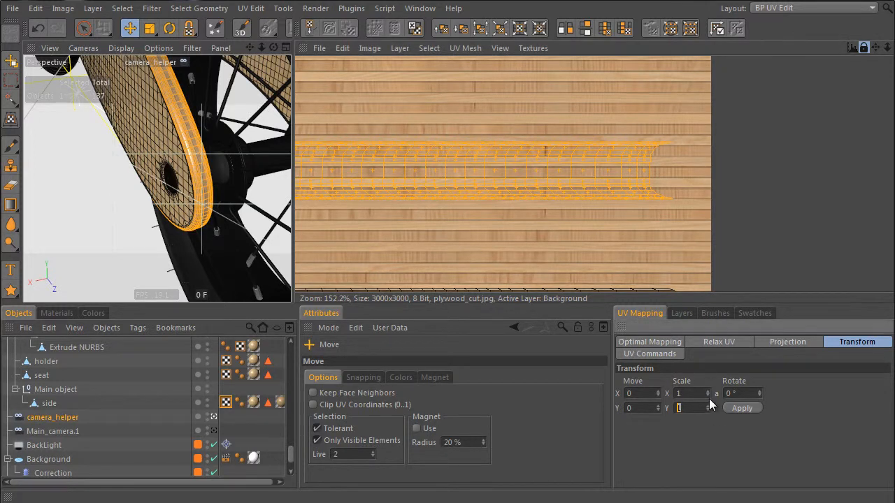
pyautogui.write('1.25')
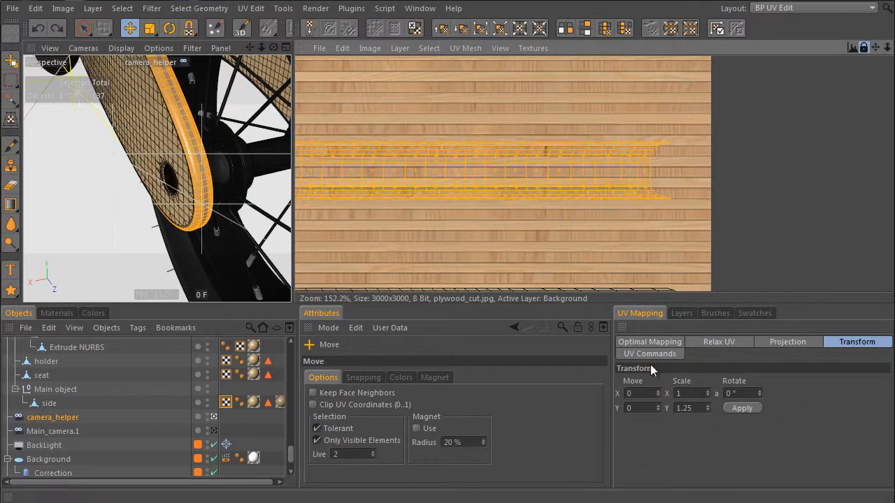
pyautogui.scroll(-3)
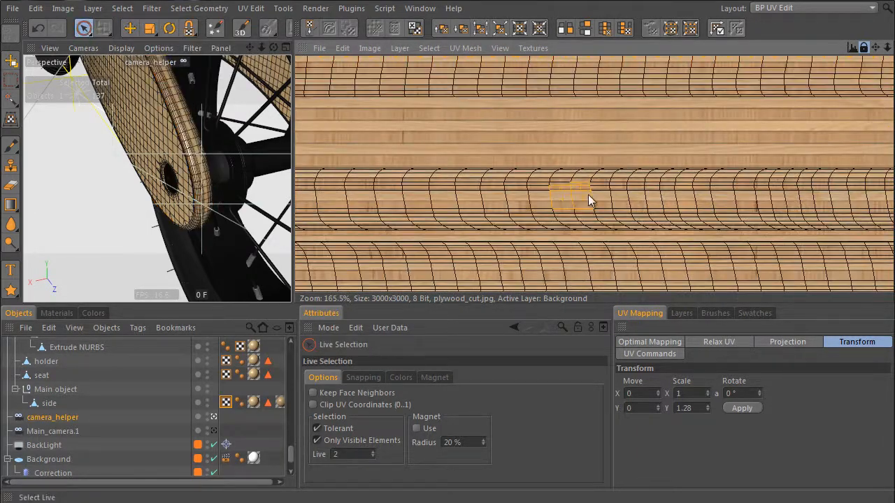
pyautogui.click(129, 28)
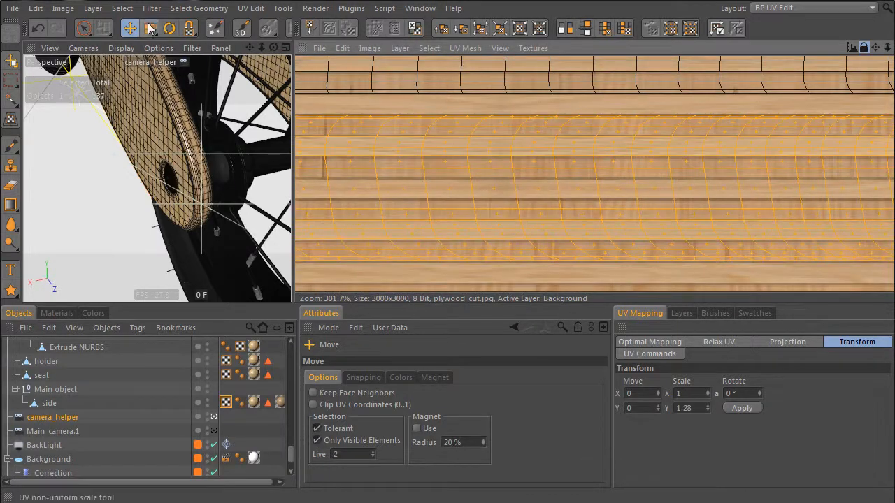
pyautogui.scroll(-3)
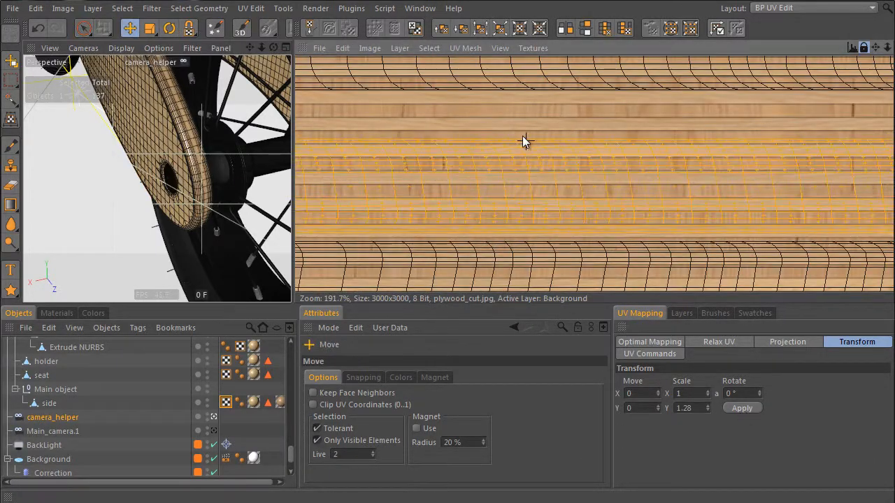